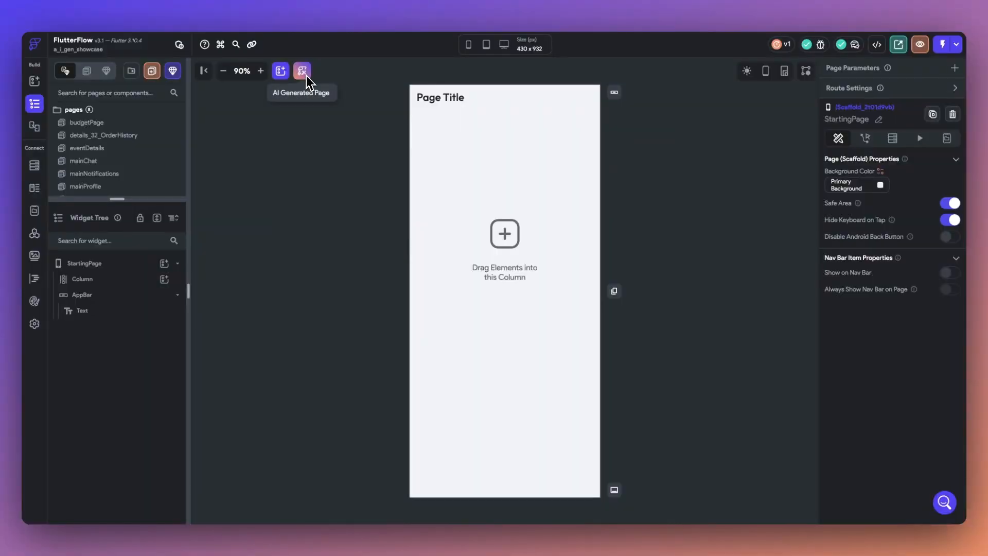
mouse_move(357, 303)
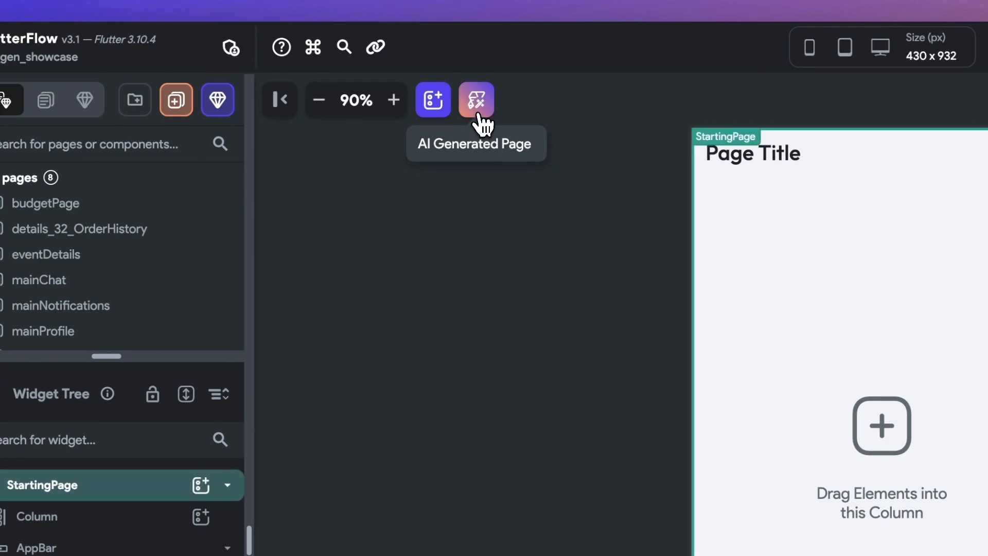
Open the AI Gen page generator from the canvas toolbar on the empty starting page.
left_click(475, 99)
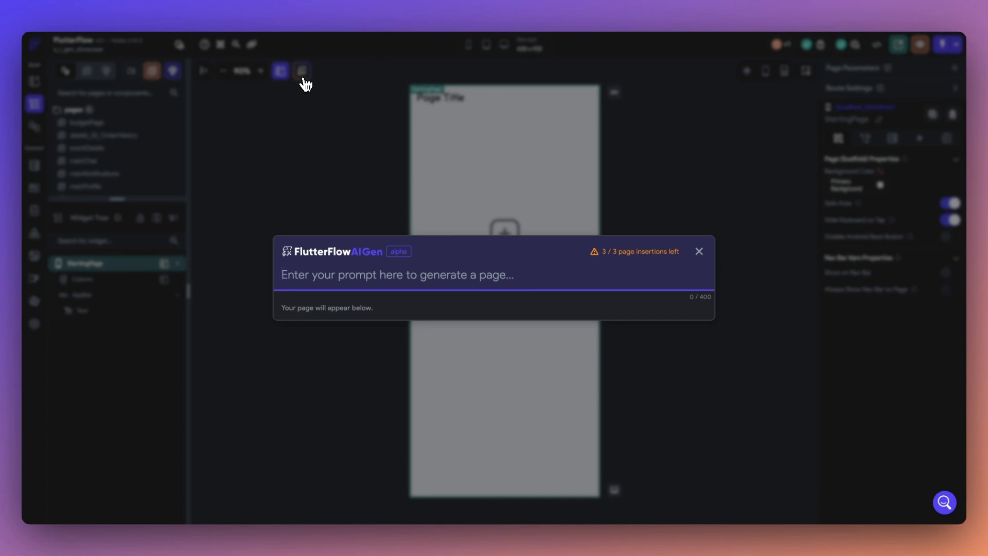
Generate a page from the prompt 'Create a page for showing the details' of a gym session.
type("Create a page for showing the details of a gym session with cover image, description, and the instructor's profi")
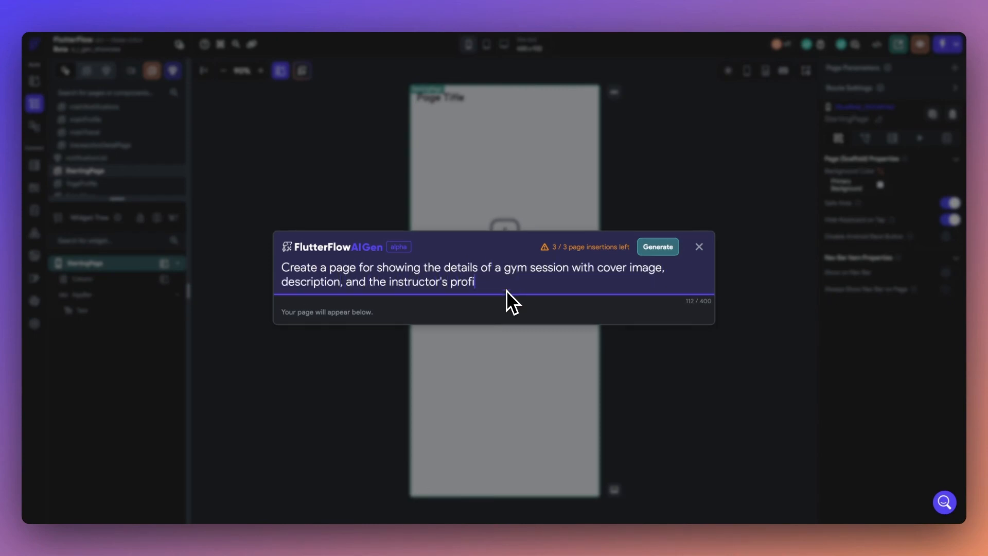
left_click(657, 247)
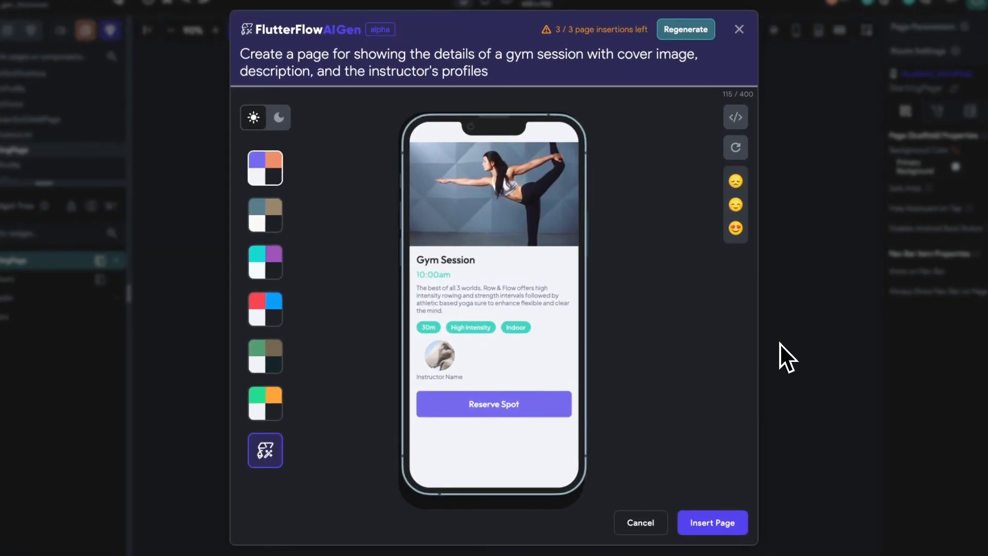
Preview the generated gym session page in dark mode.
left_click(278, 117)
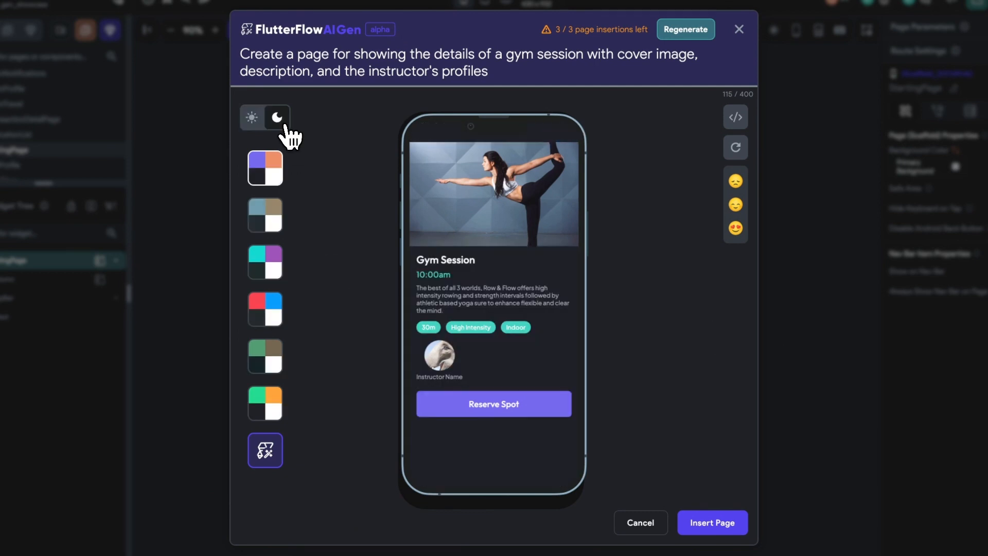
left_click(265, 261)
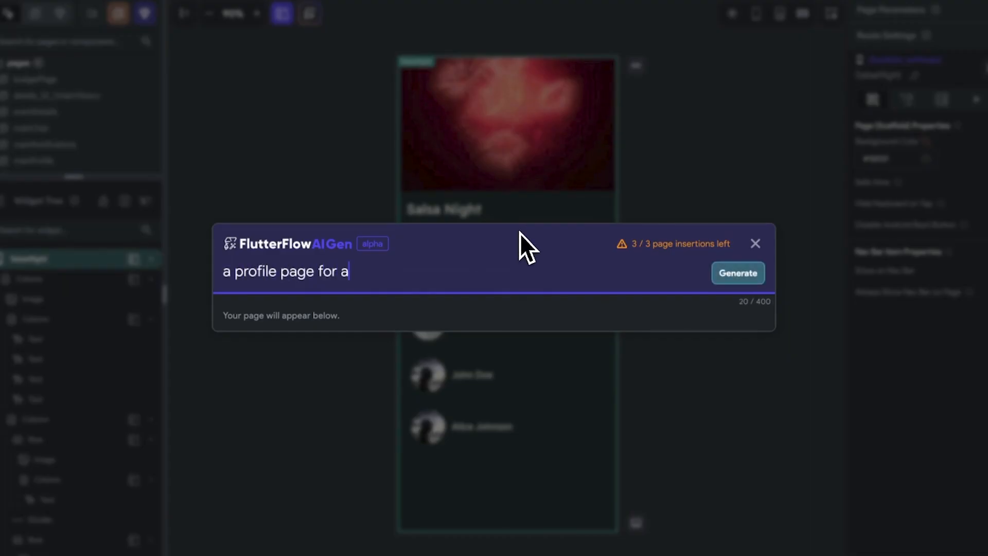
Generate a page from the prompt 'a profile page for Yoga App'.
type("Yoga App")
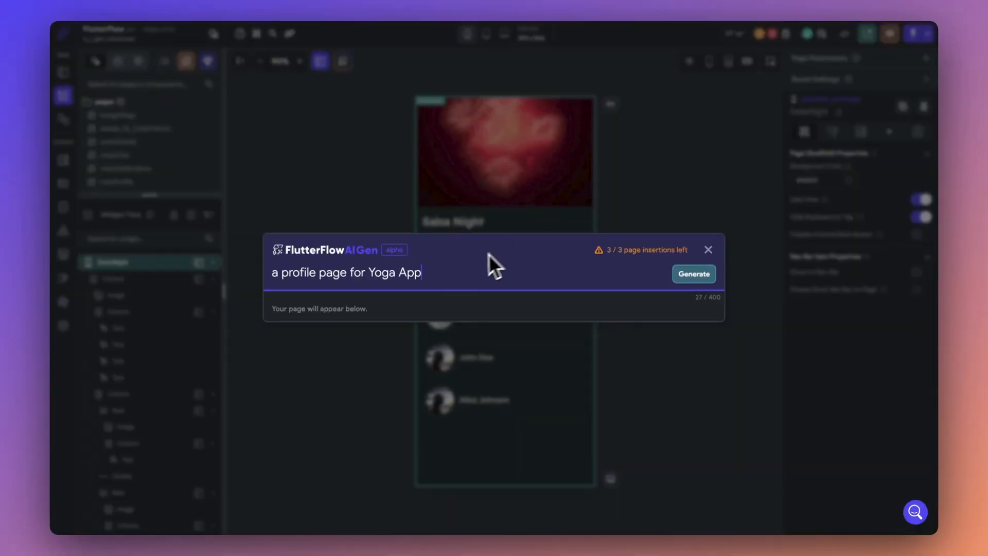
left_click(693, 274)
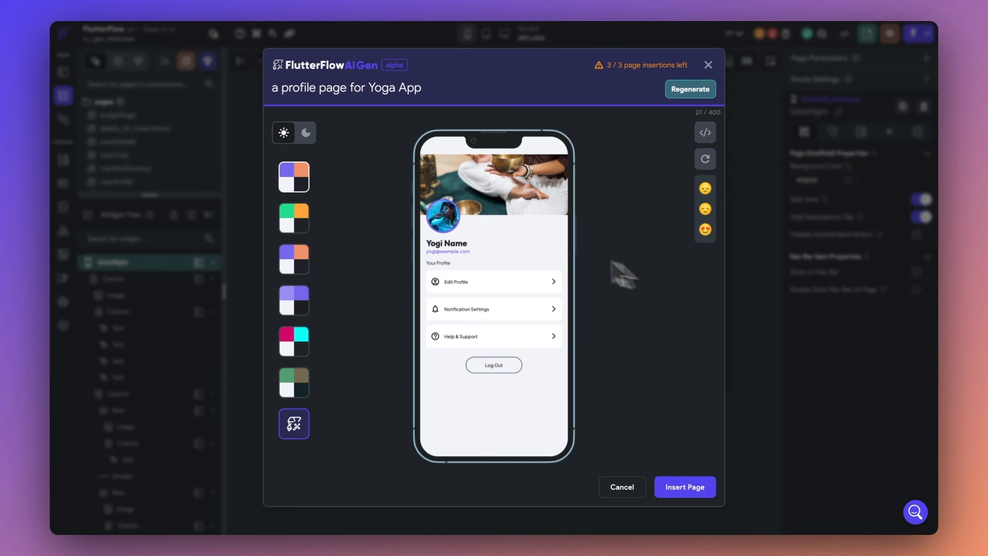
Preview the Yoga profile in dark mode, check its code, and insert it as 'YogaProfile'.
left_click(293, 218)
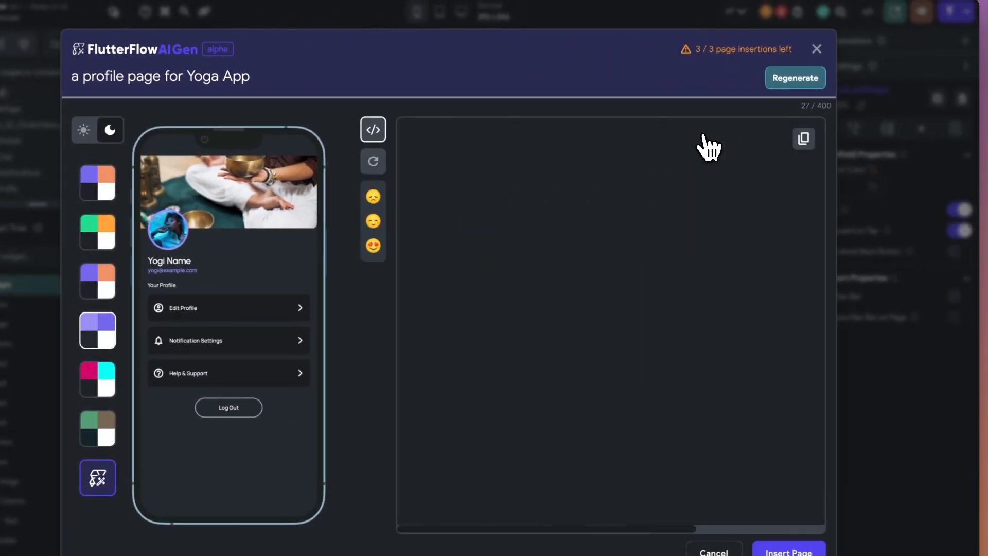
left_click(373, 129)
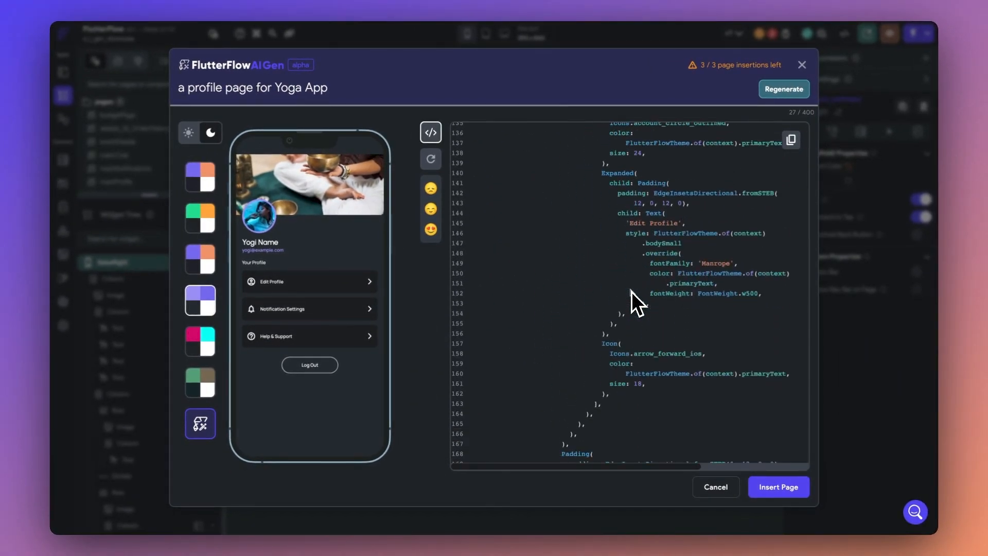
left_click(777, 486)
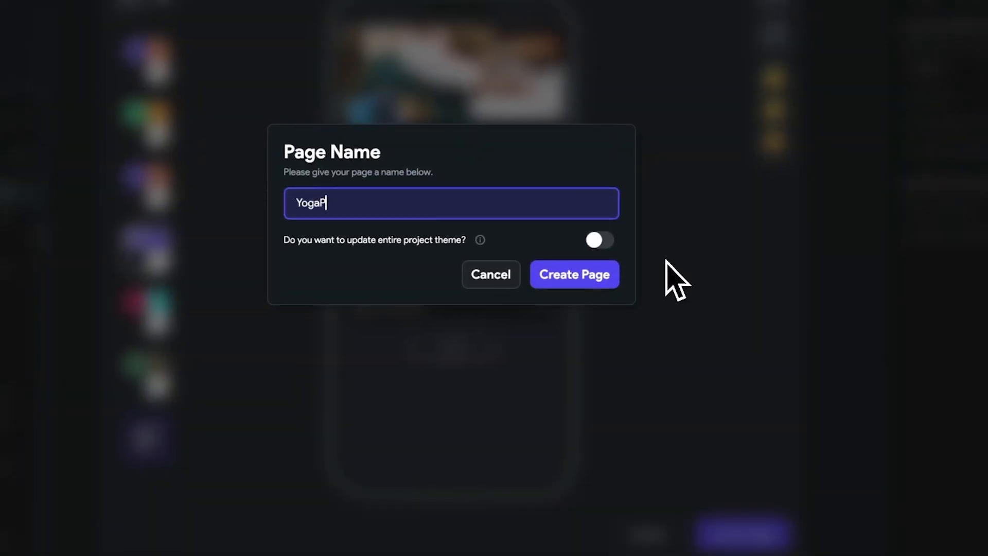
left_click(573, 273)
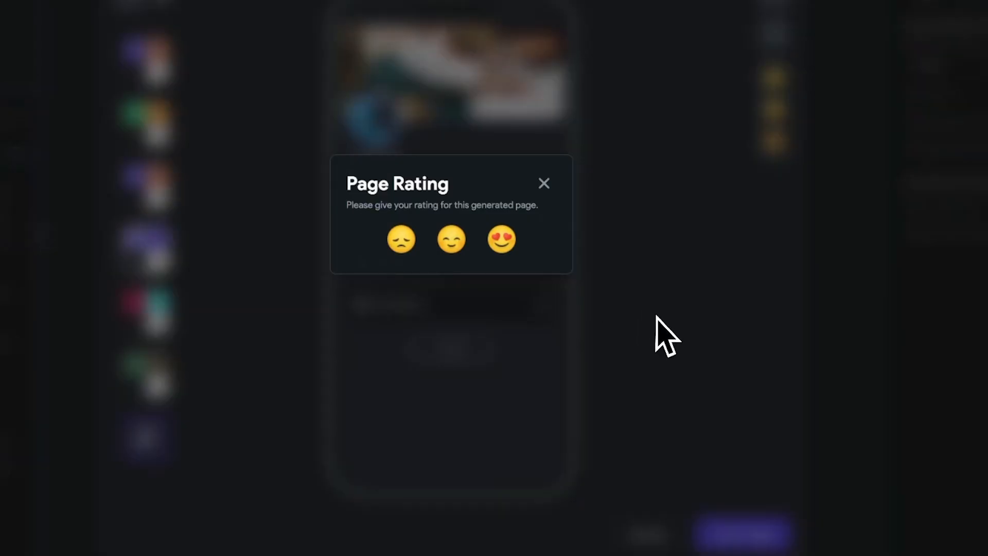
left_click(544, 183)
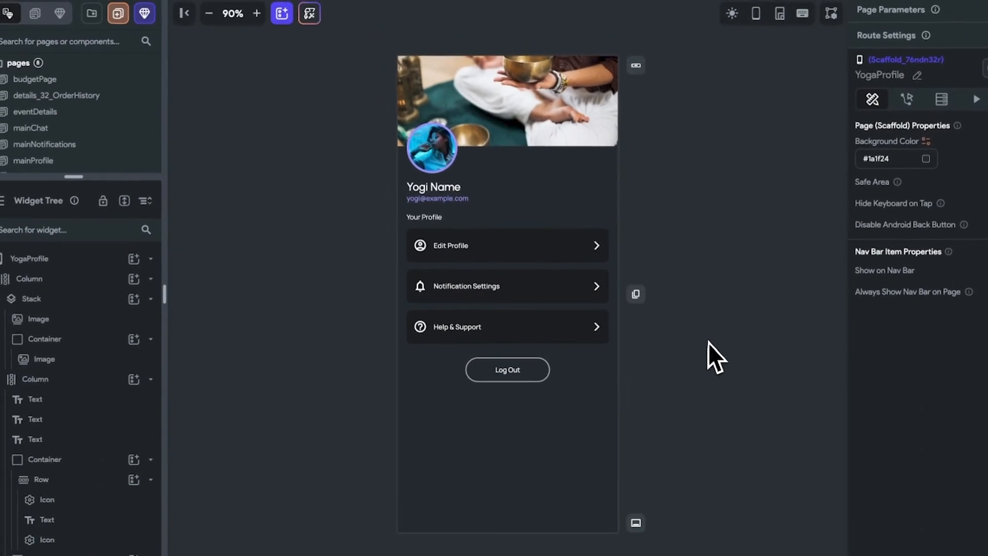